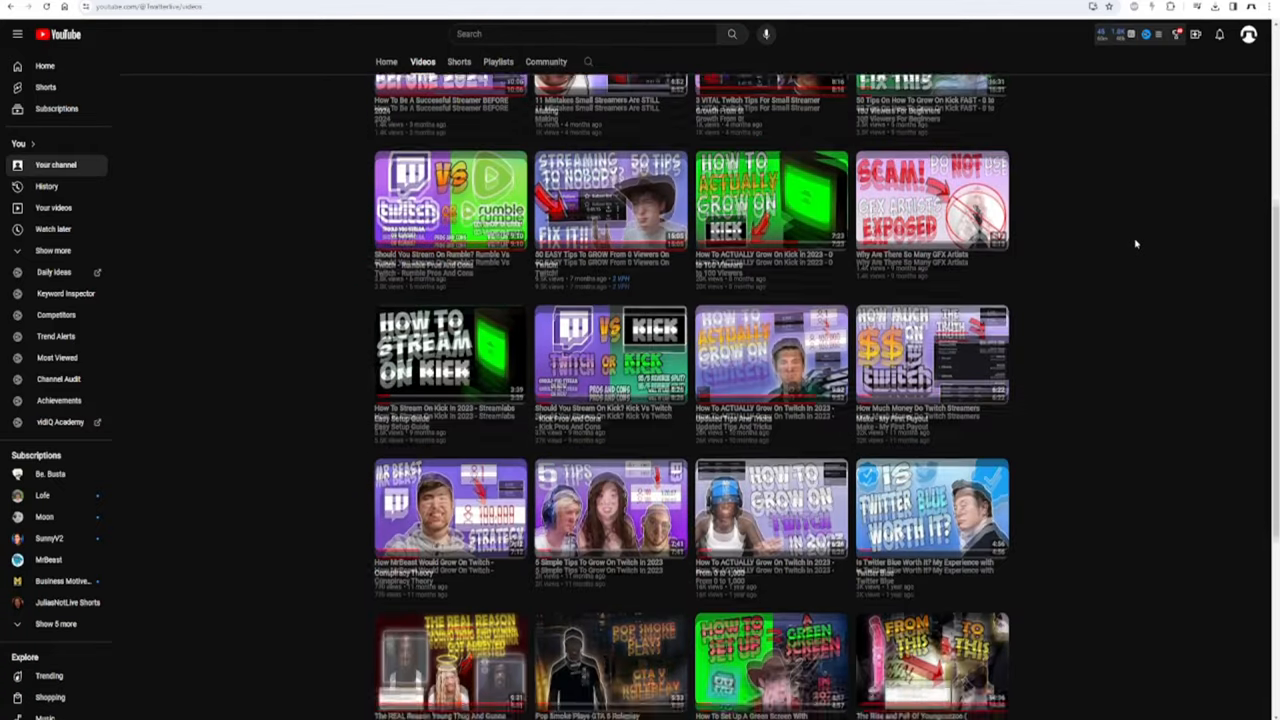
Step: Apply a purple-to-dark Gradient Overlay layer style to the background
scroll(down, 3)
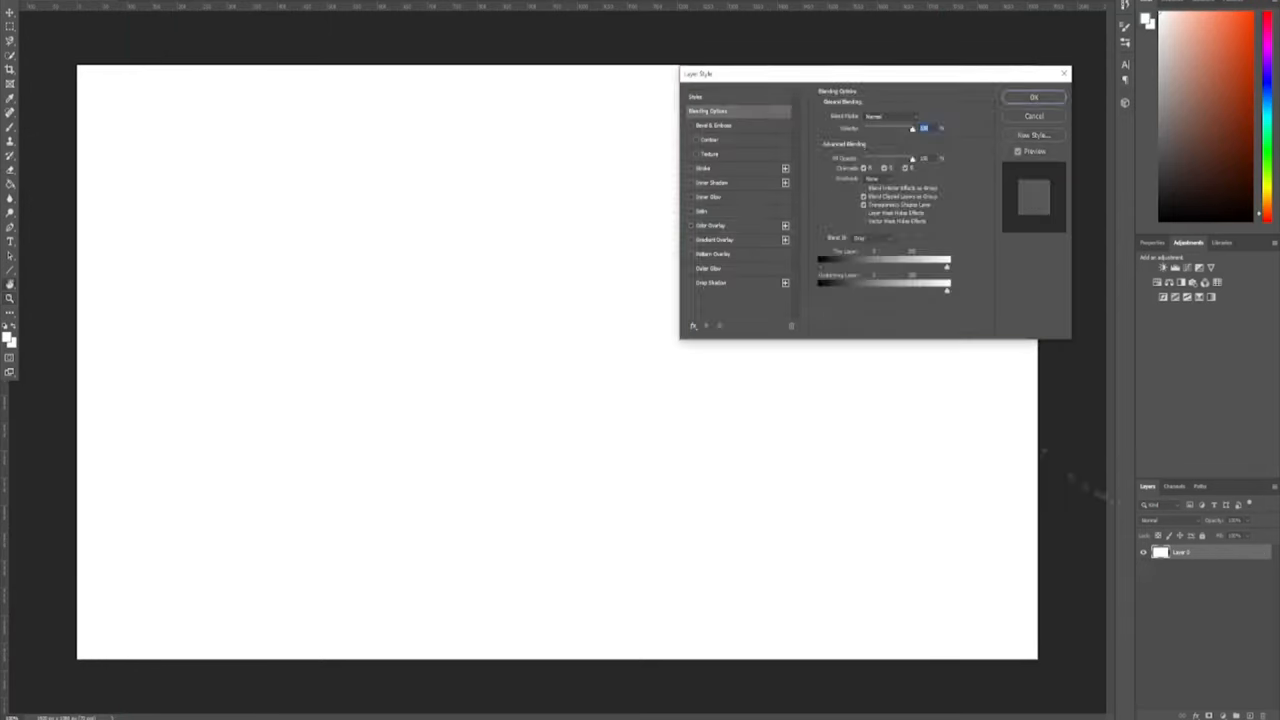
click(714, 240)
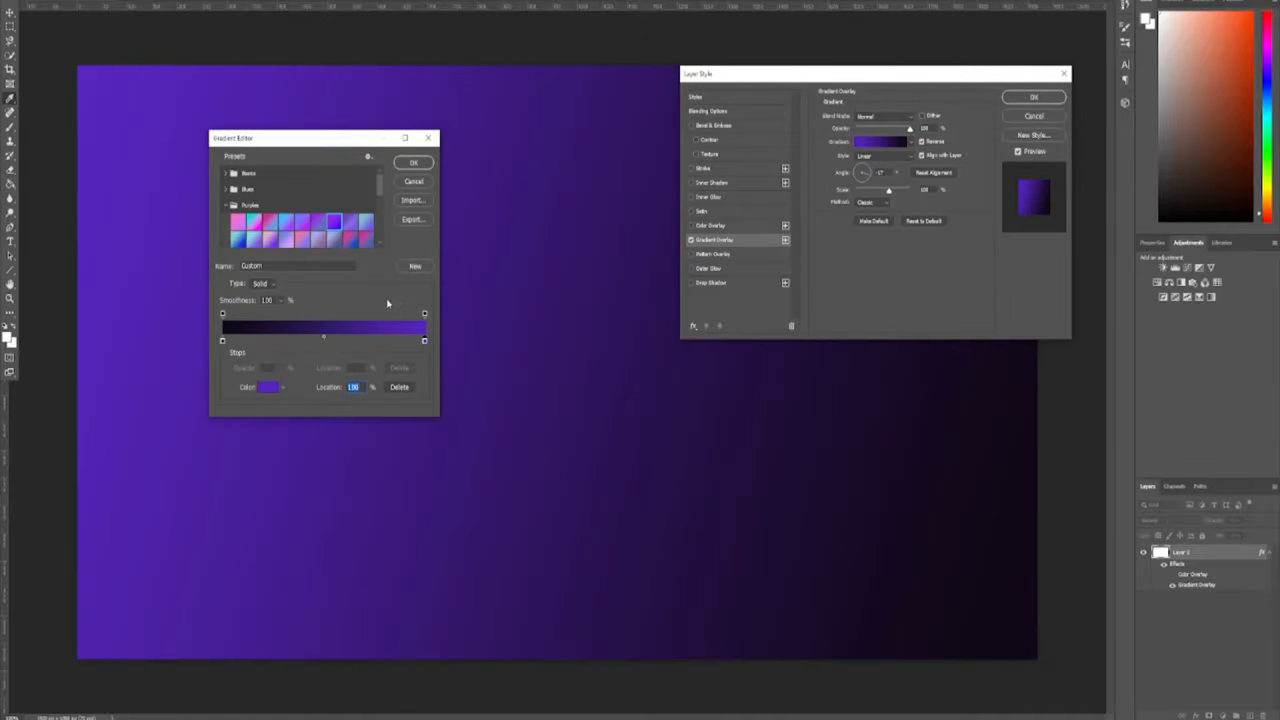
mouse_move(388, 304)
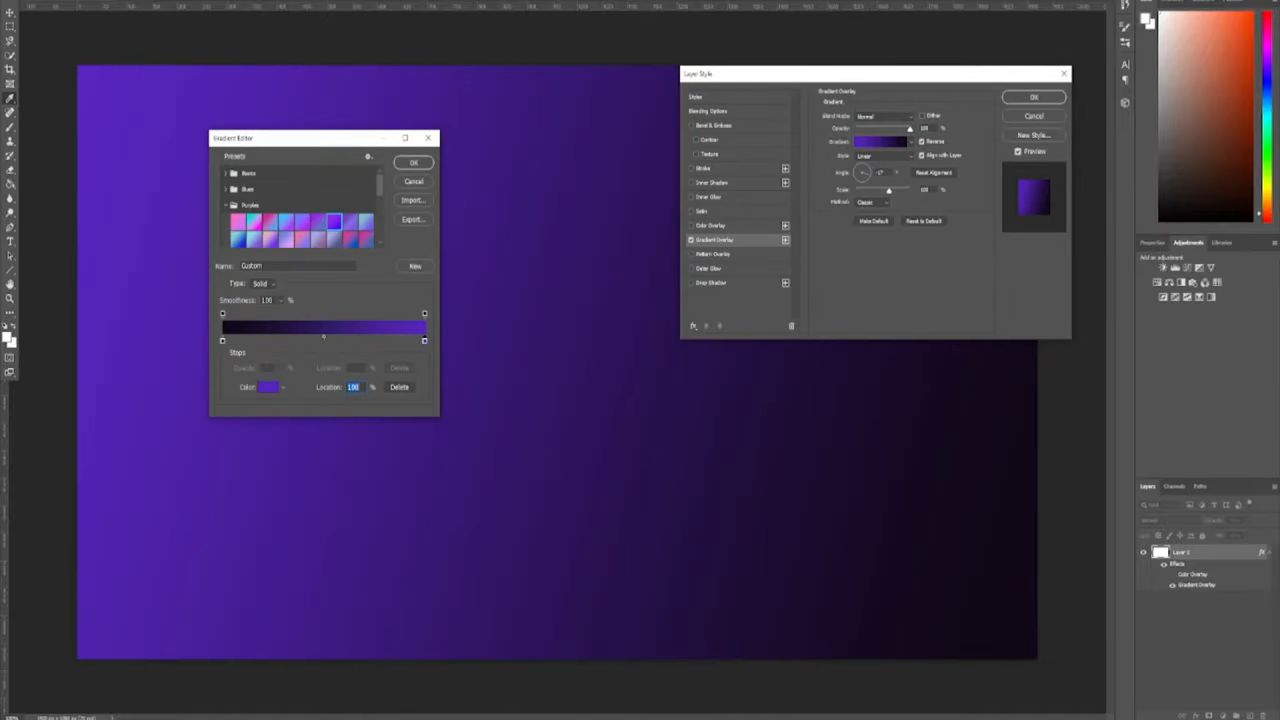
click(414, 162)
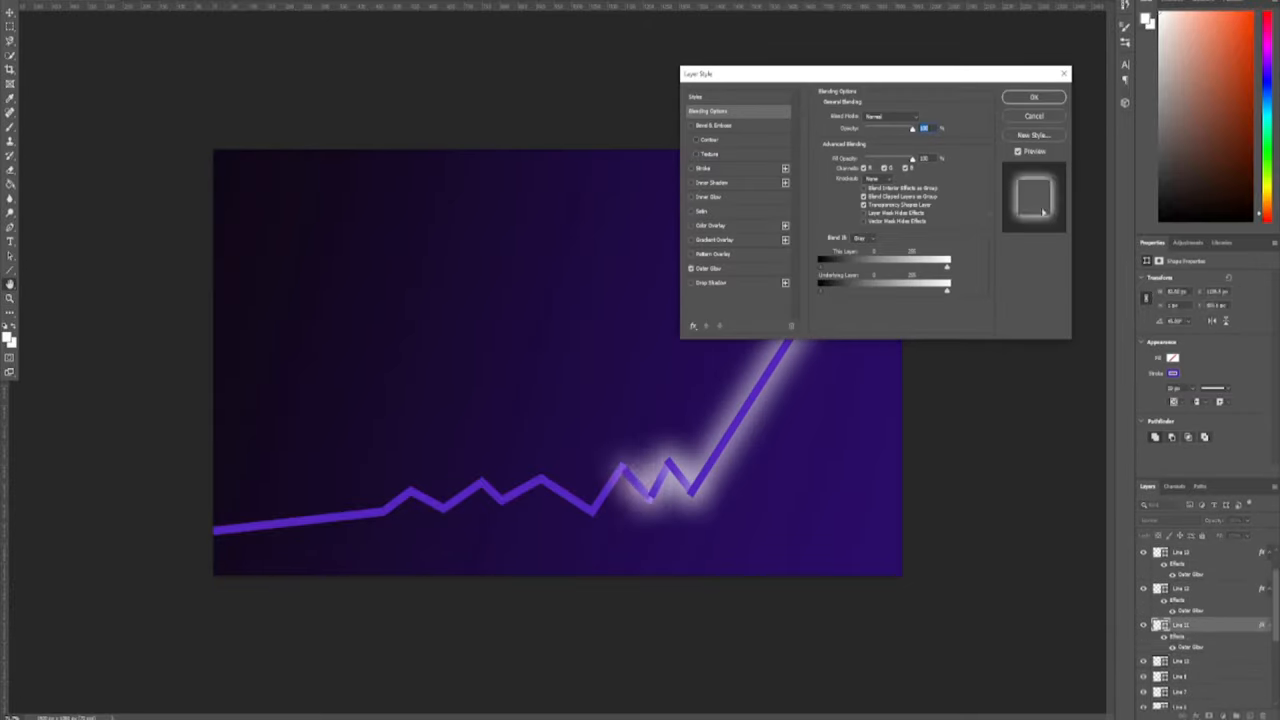
Step: Apply the white Outer Glow to the line graph, accept rasterizing, and start Place Embedded
click(1034, 96)
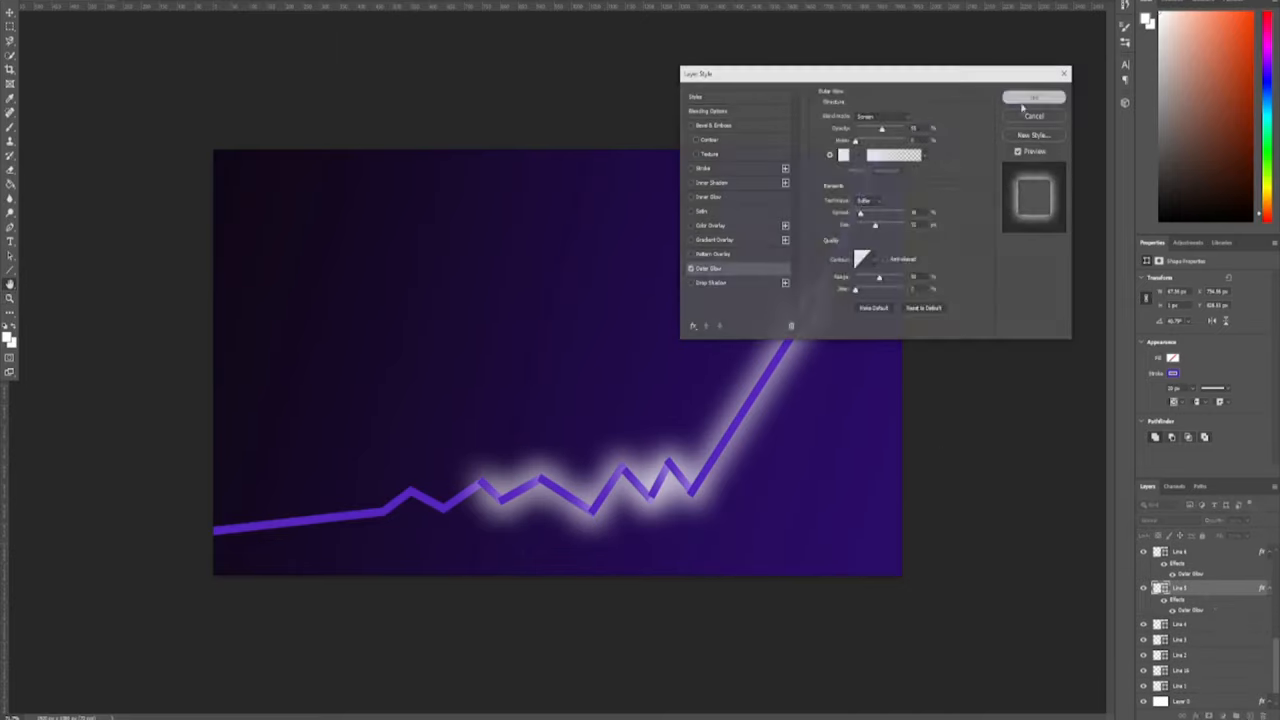
click(1032, 96)
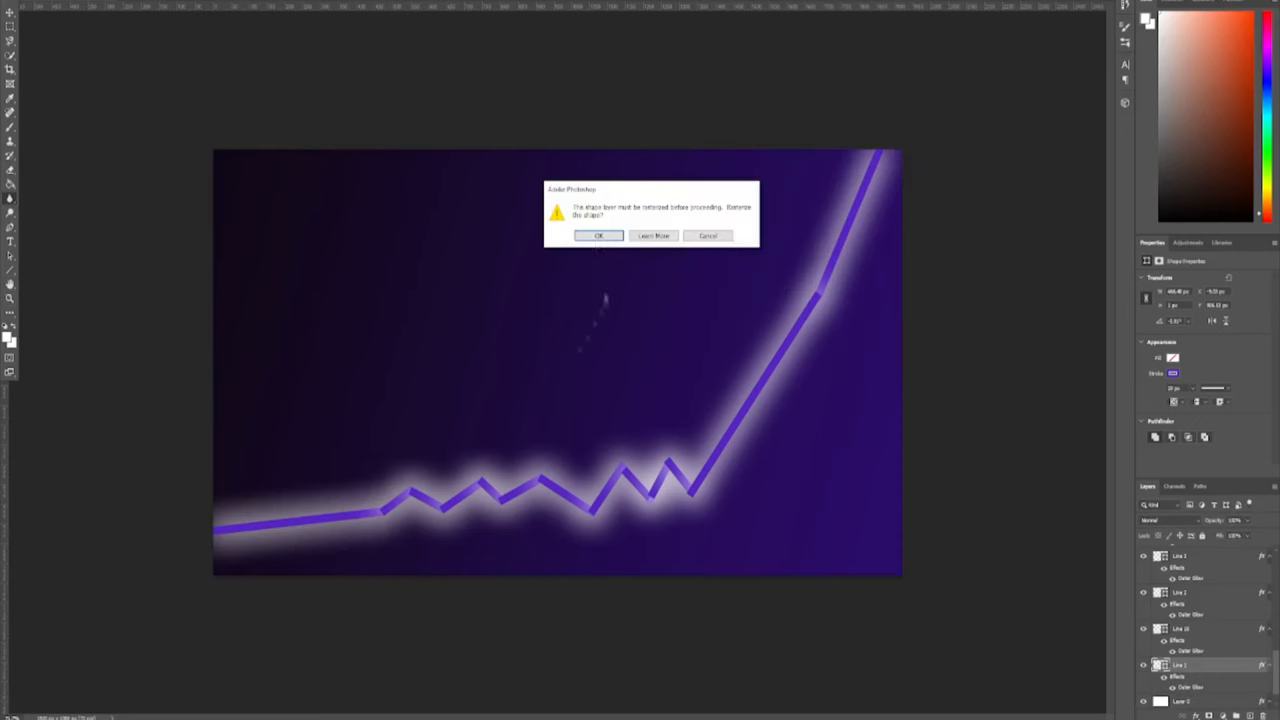
click(598, 236)
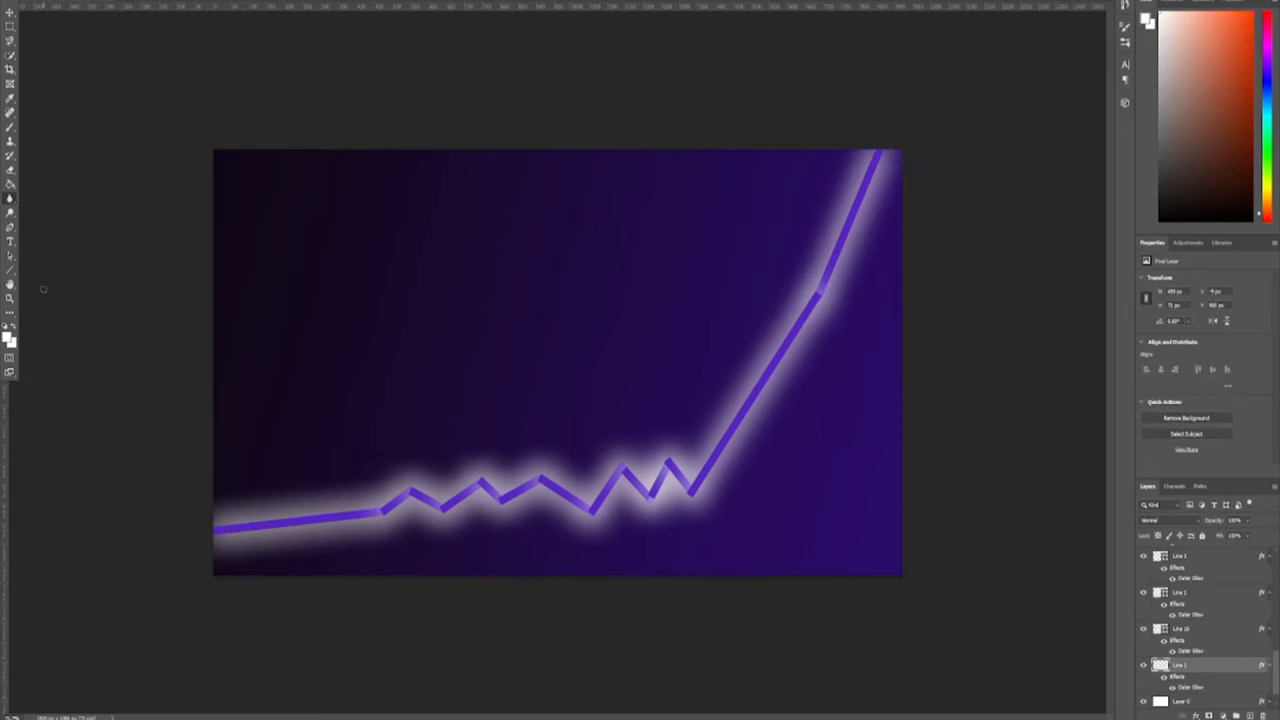
click(18, 4)
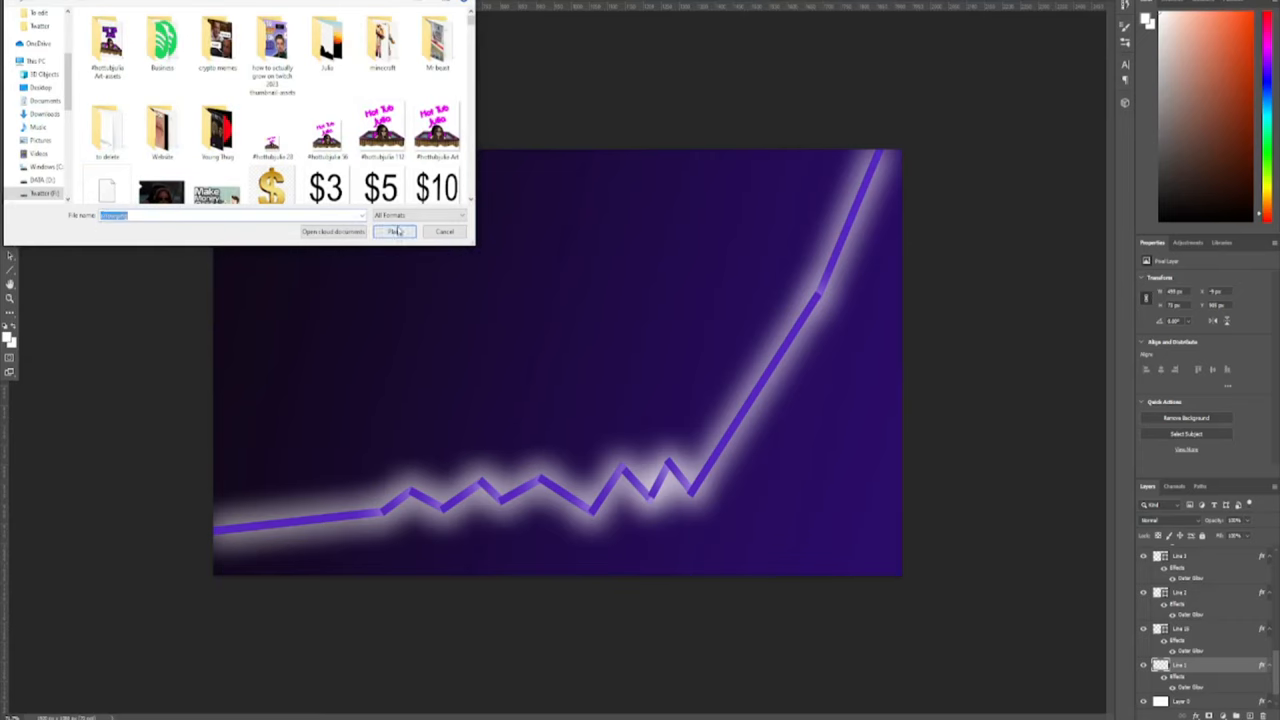
Step: Place the red arrow PNG and add white 'DO' text with a Stroke outline
click(396, 232)
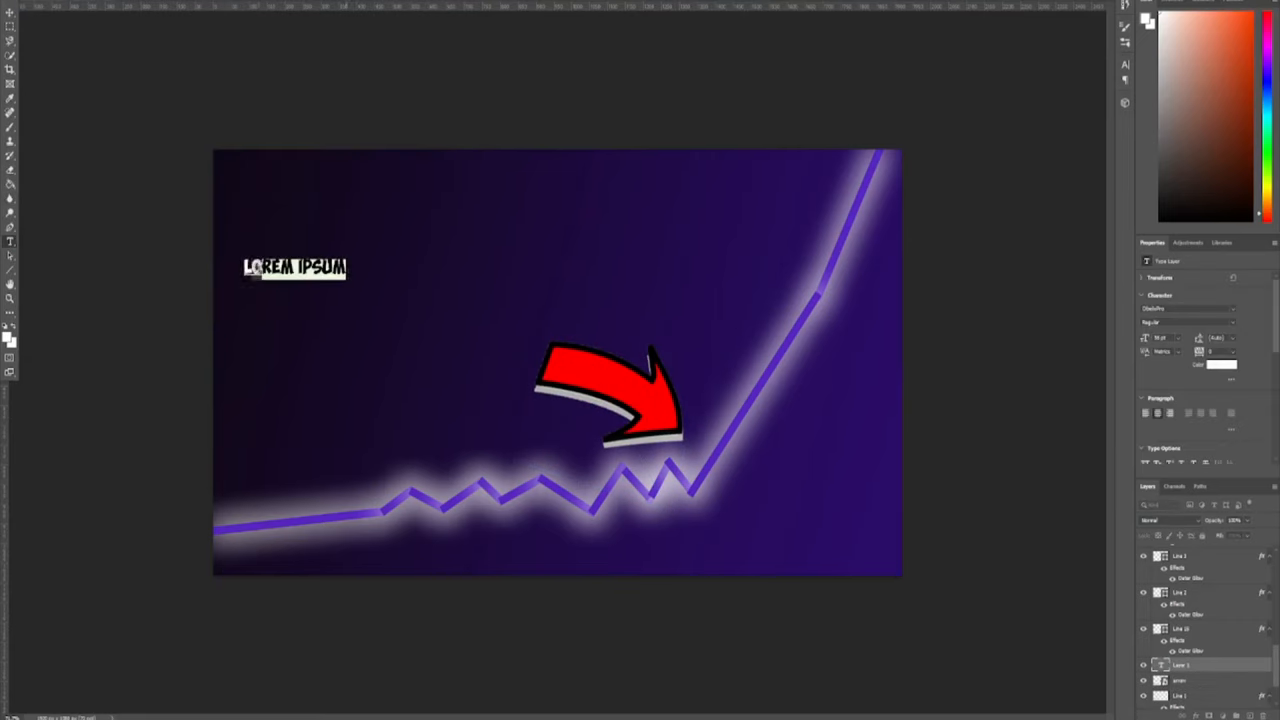
text(DO)
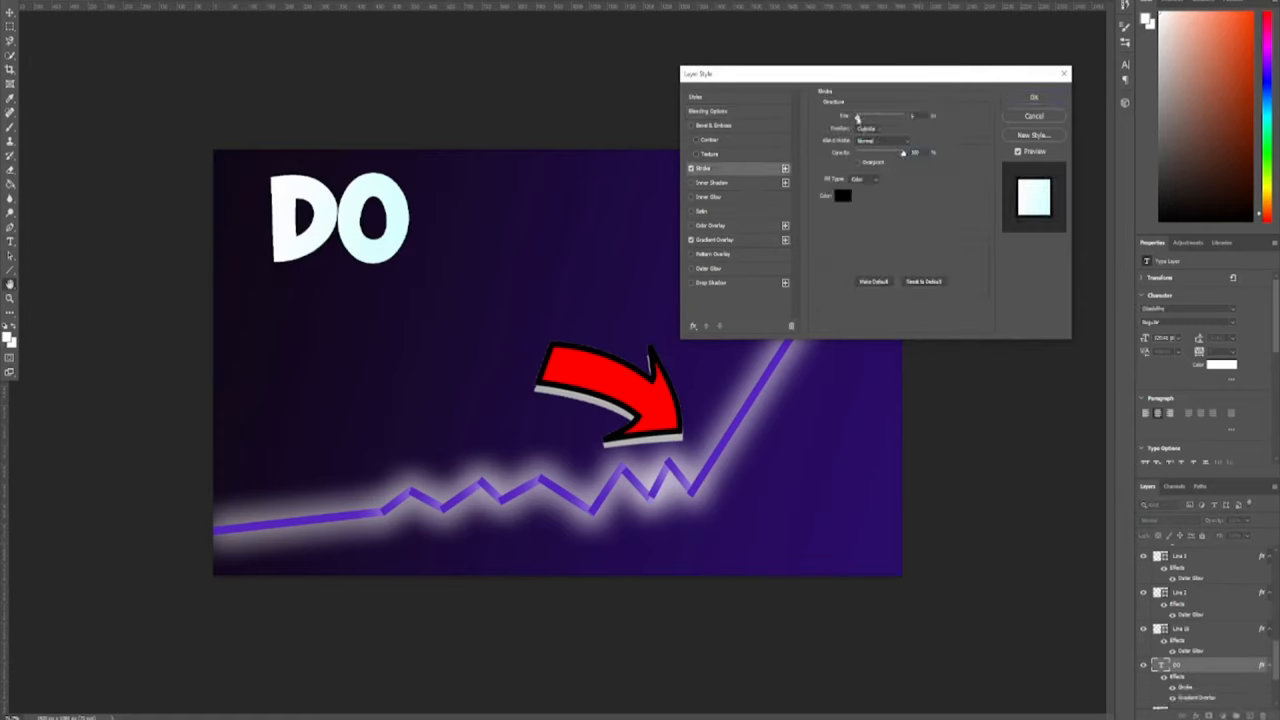
click(1032, 96)
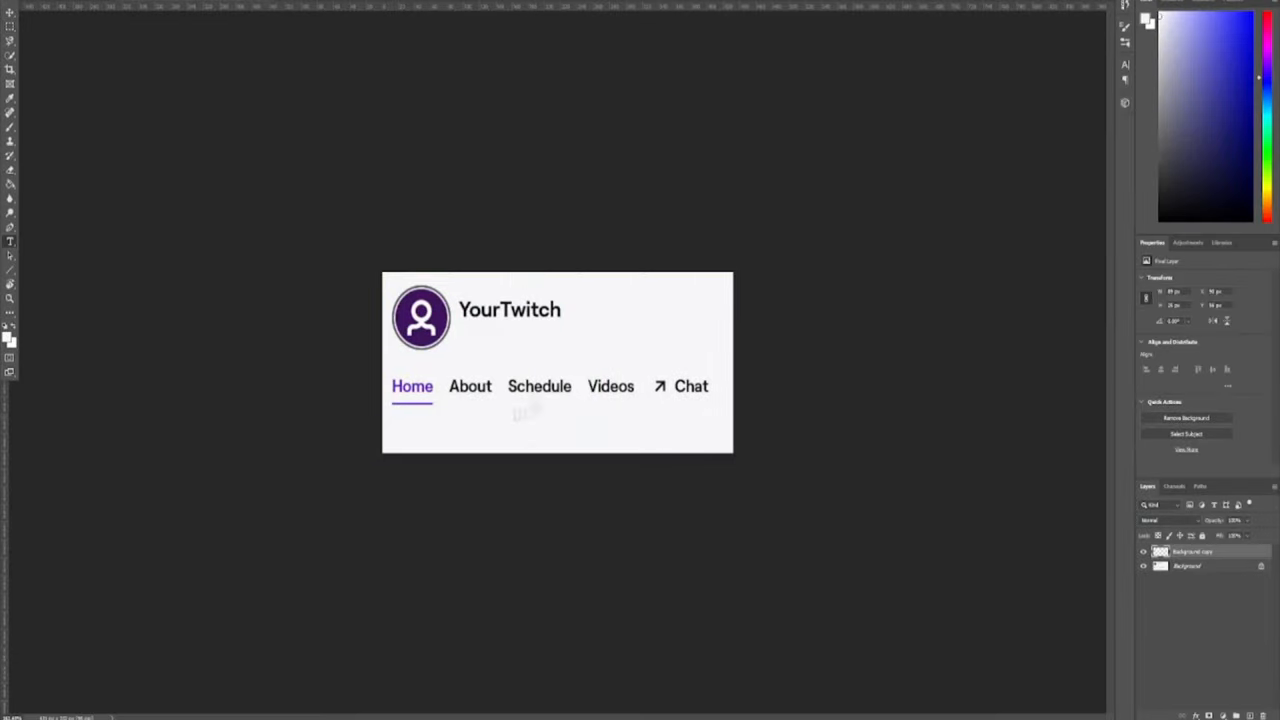
Step: Add a '1,008 followers' line under the YourTwitch name and commit it
text(1,008 followers)
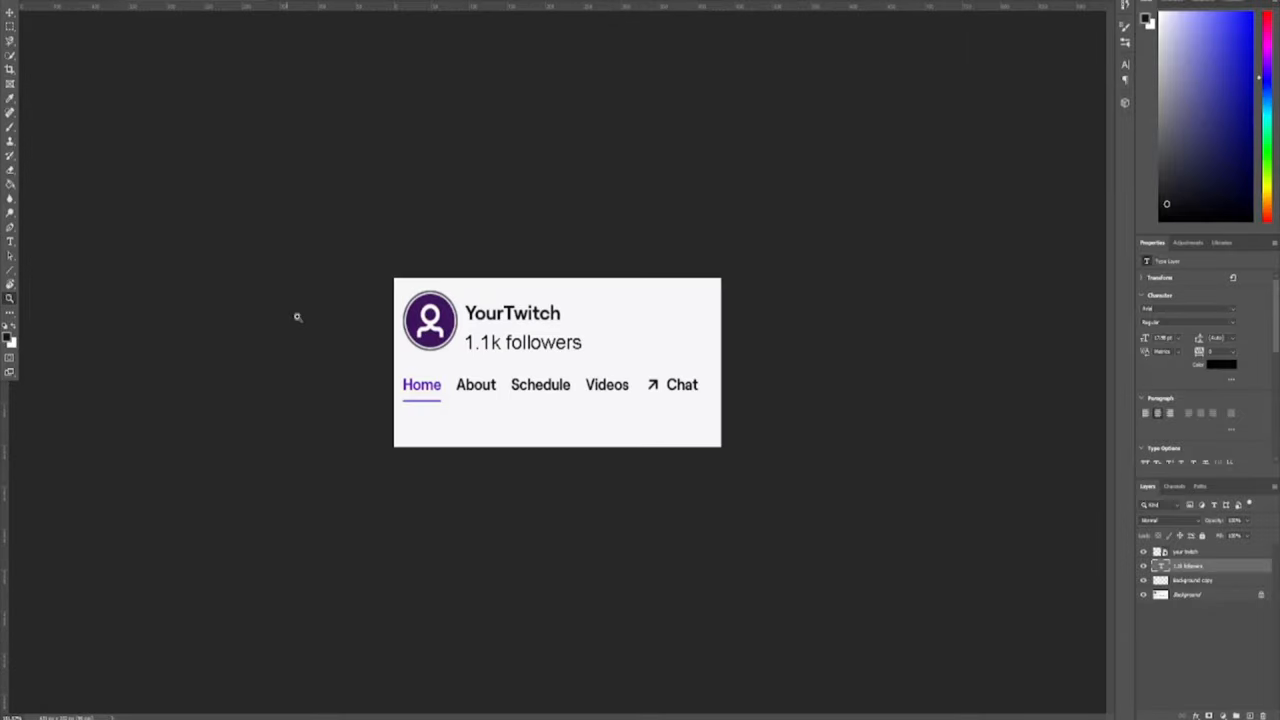
click(16, 4)
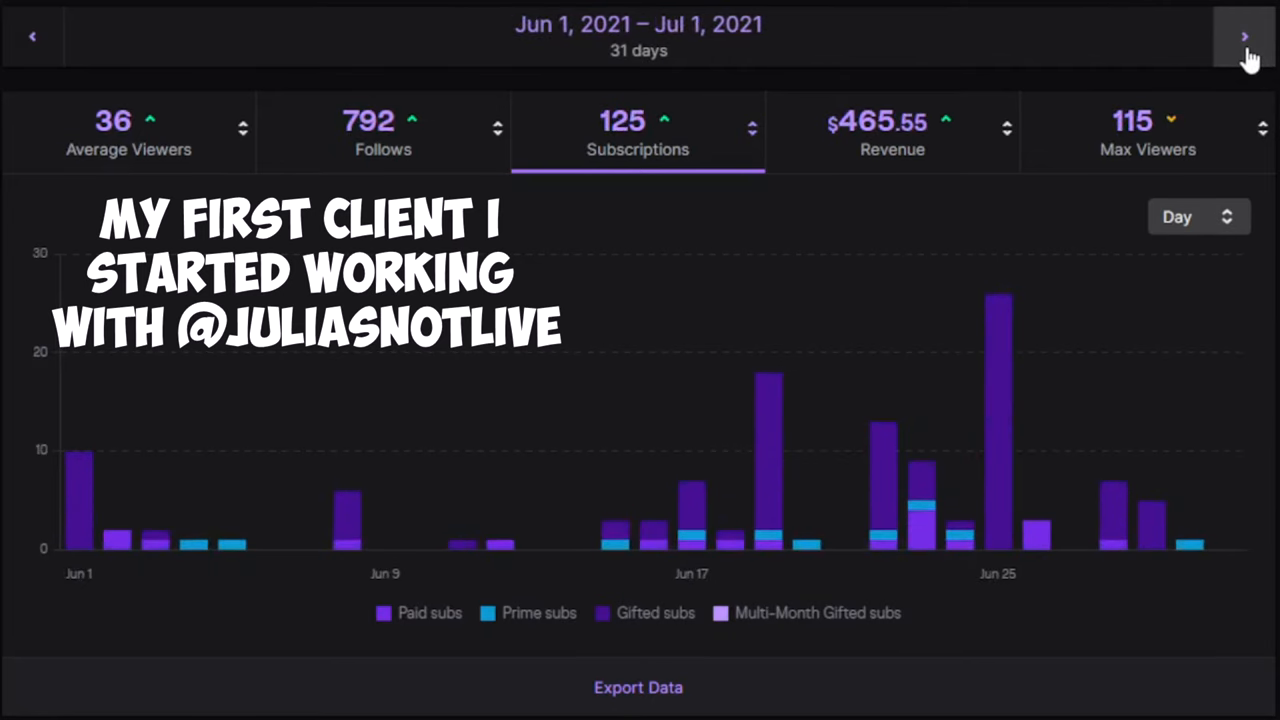
Step: Advance the dashboard date range to the Jul 2 – Aug 1, 2021 month
click(1244, 36)
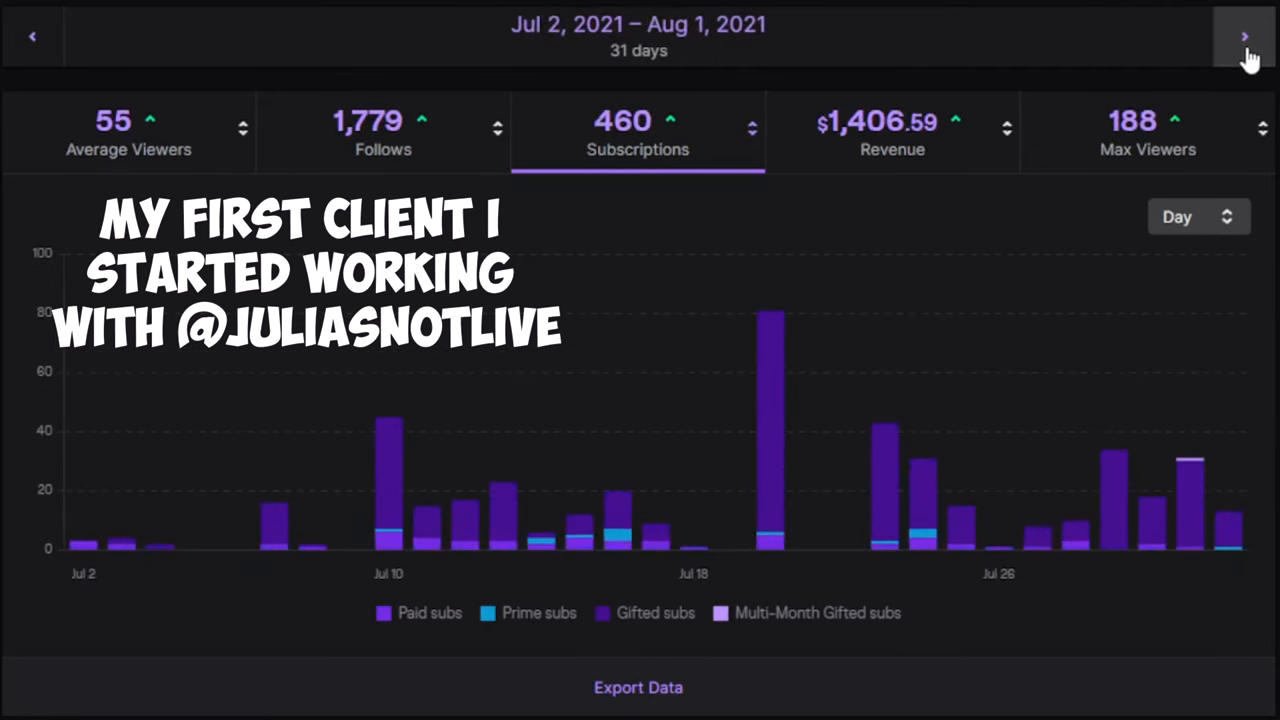
click(1244, 36)
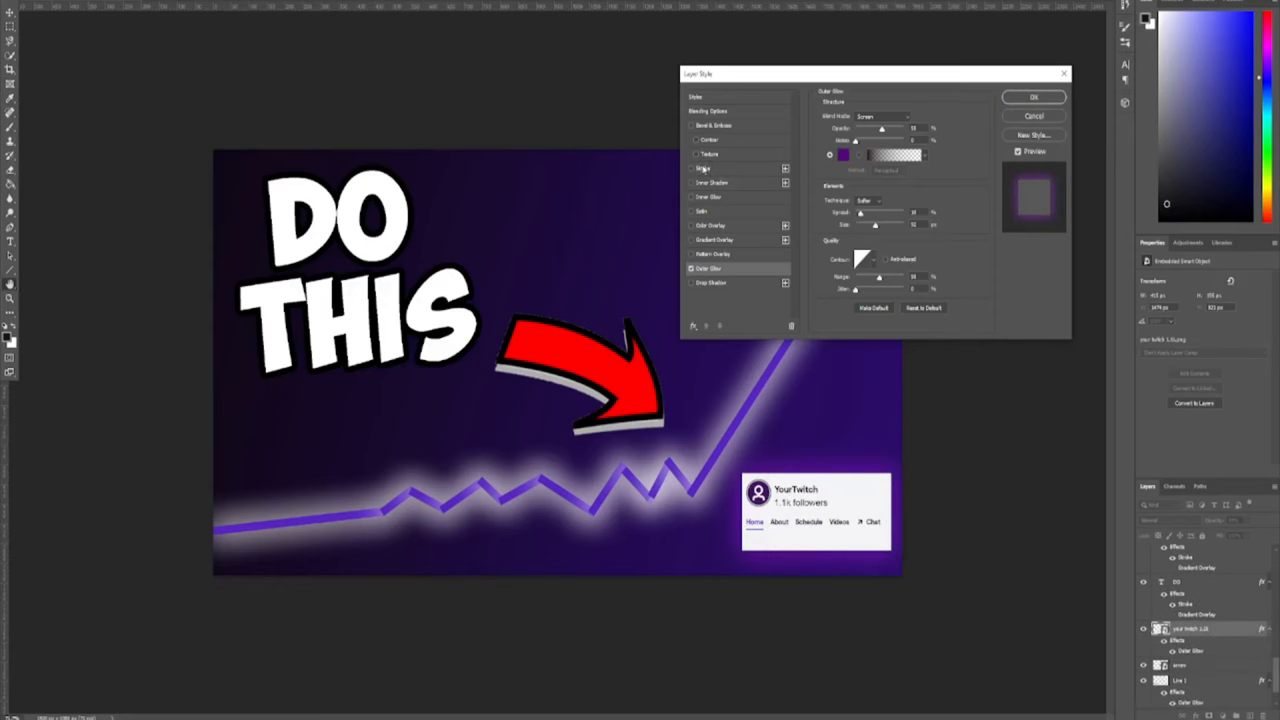
Step: Give the profile card a purple Outer Glow and move it up above the red arrow
click(1032, 96)
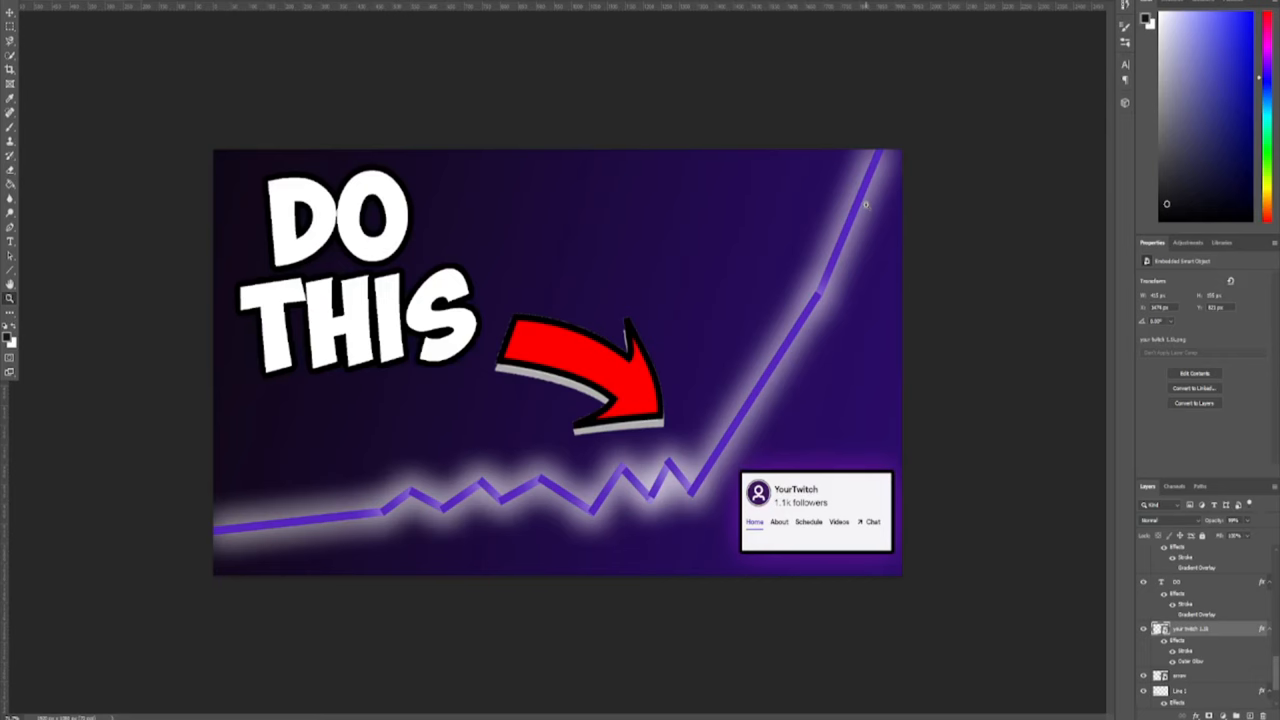
drag(816, 510, 670, 228)
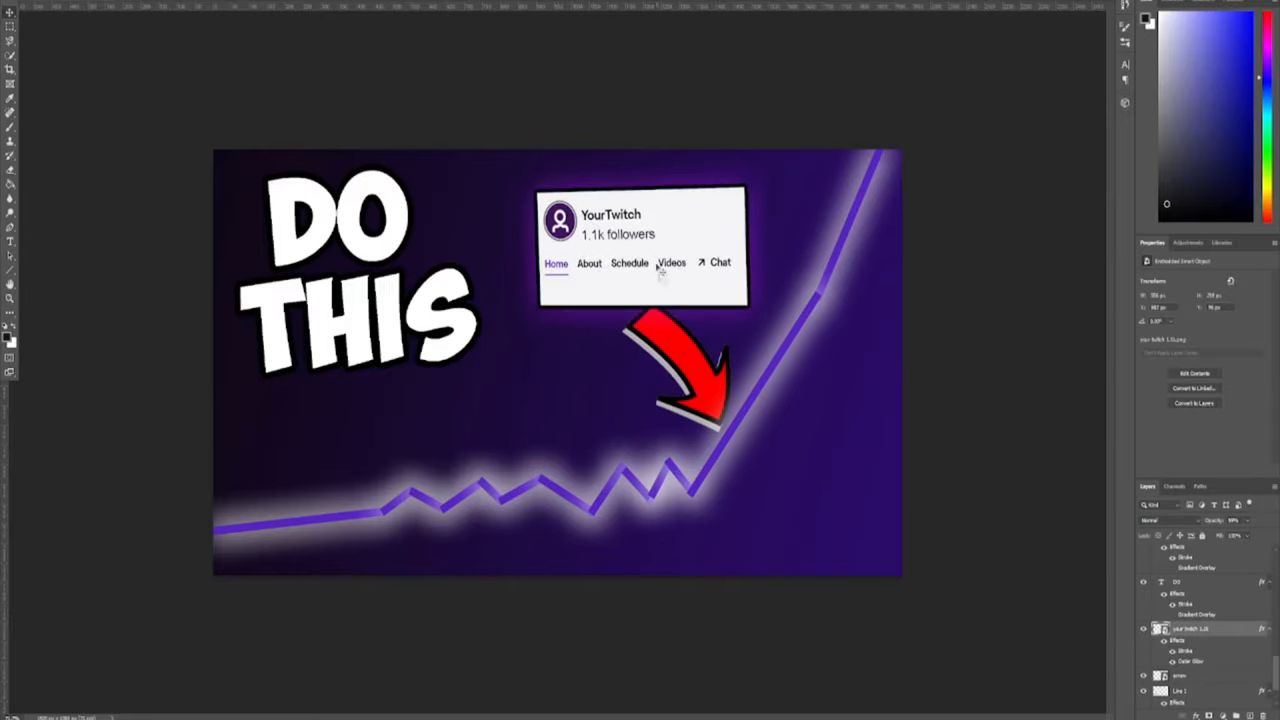
click(16, 4)
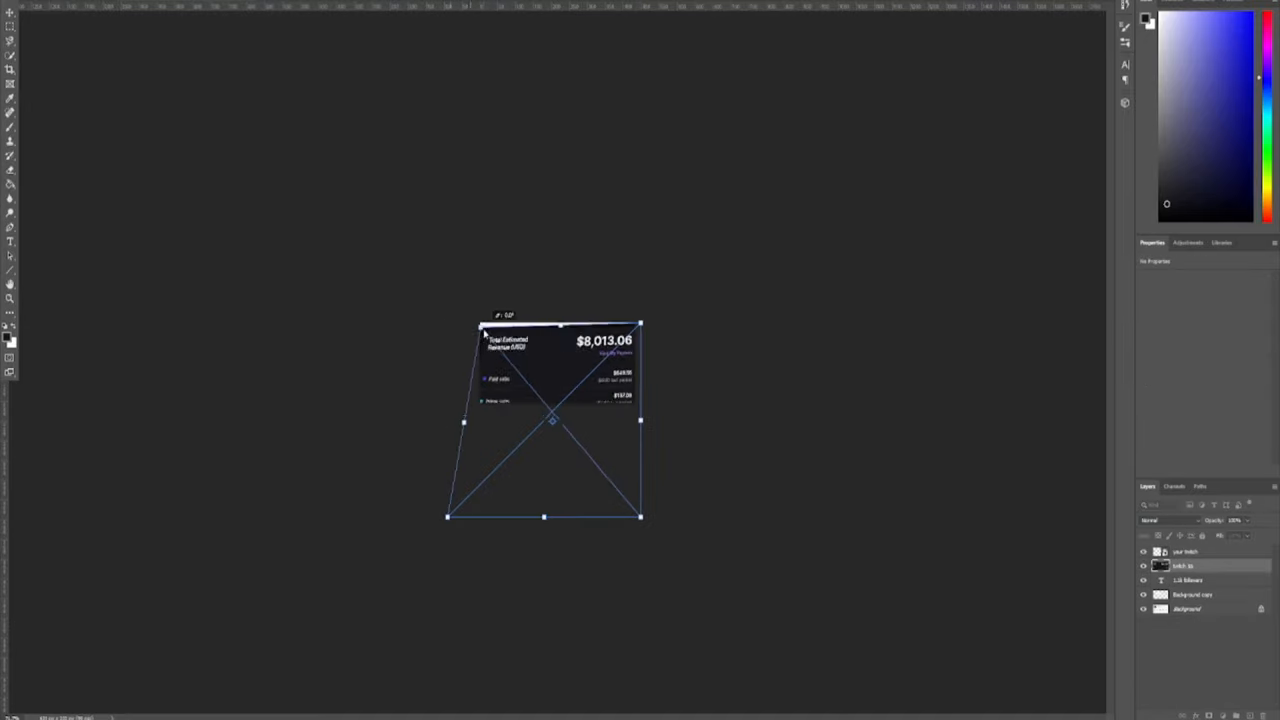
Step: Commit the Perspective transform on the $8,013.06 earnings card, then show the next month's stats
click(16, 4)
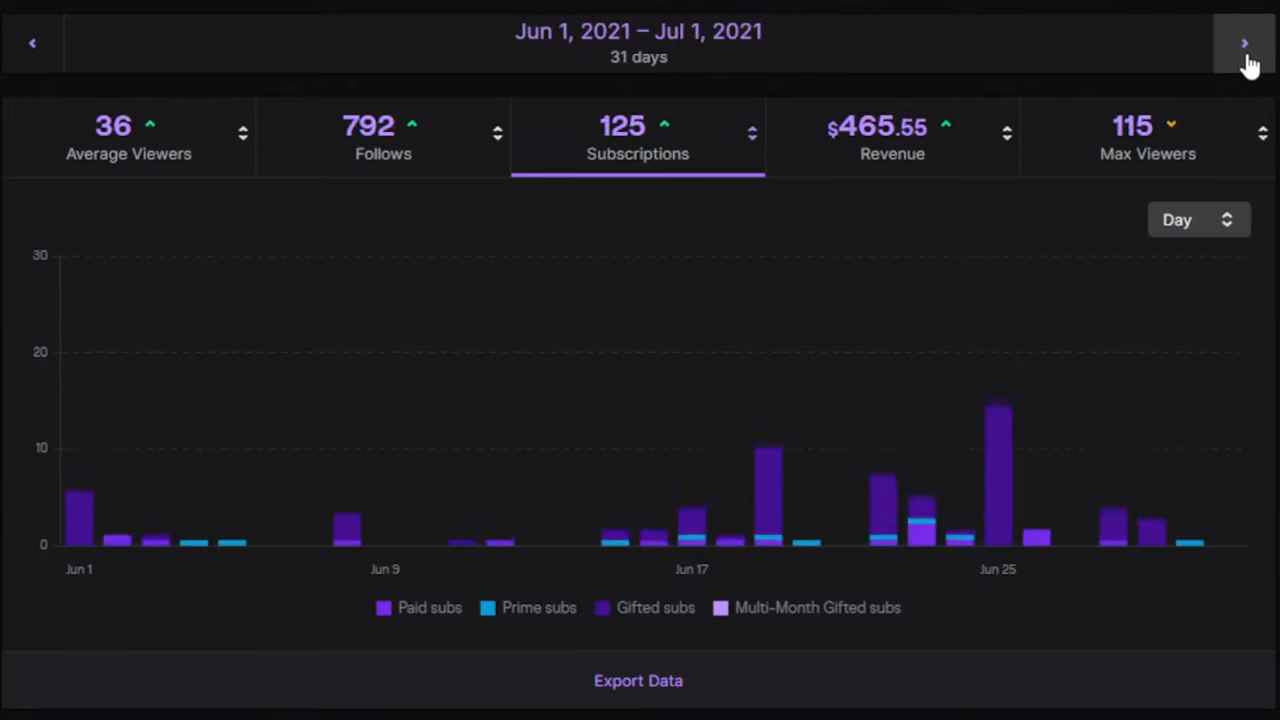
click(1244, 44)
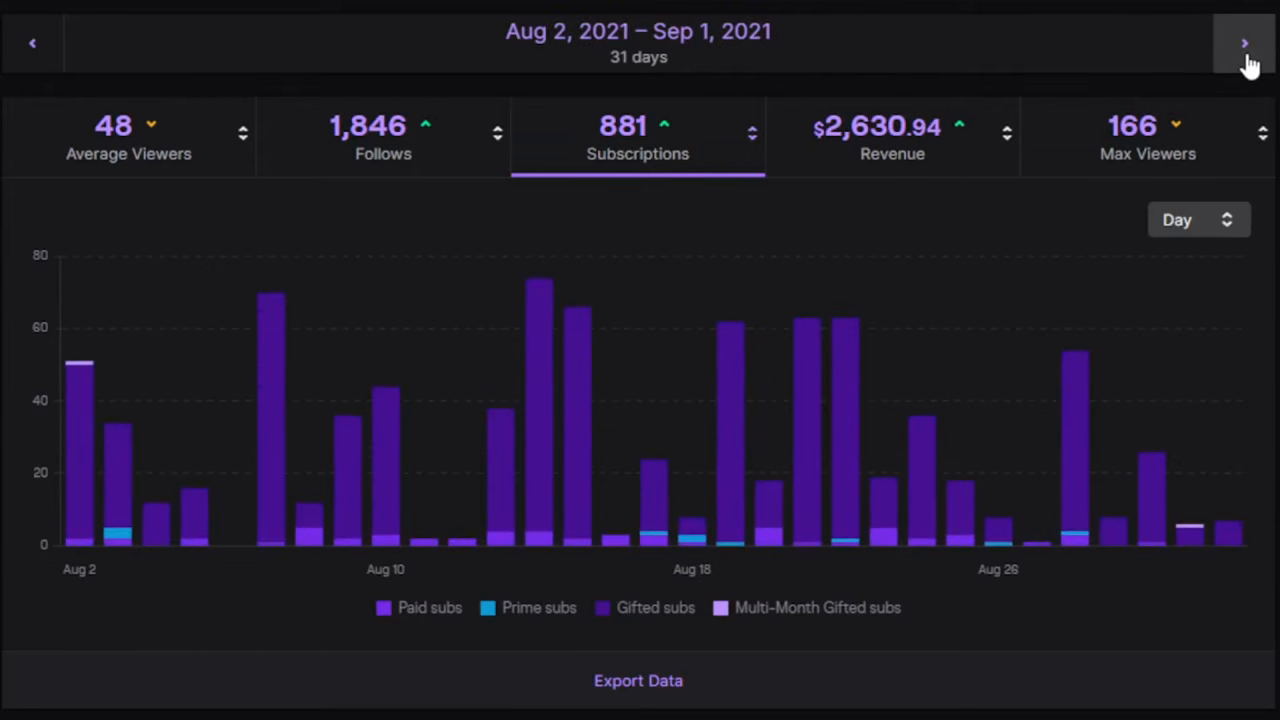